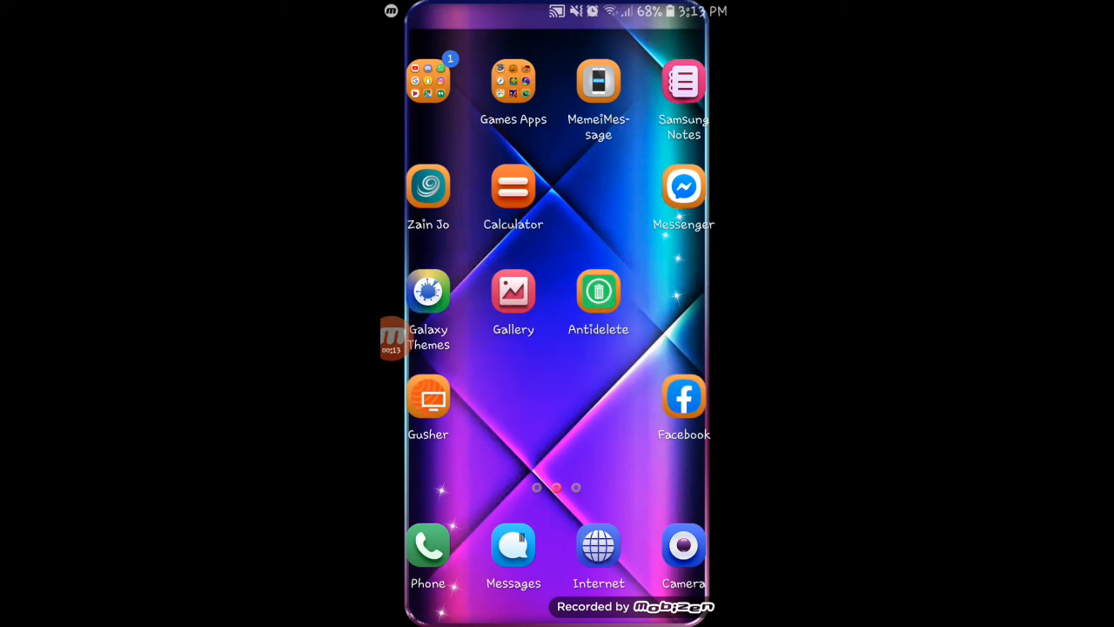
Step: Launch Chrome from the home screen to its Google start page
click(428, 81)
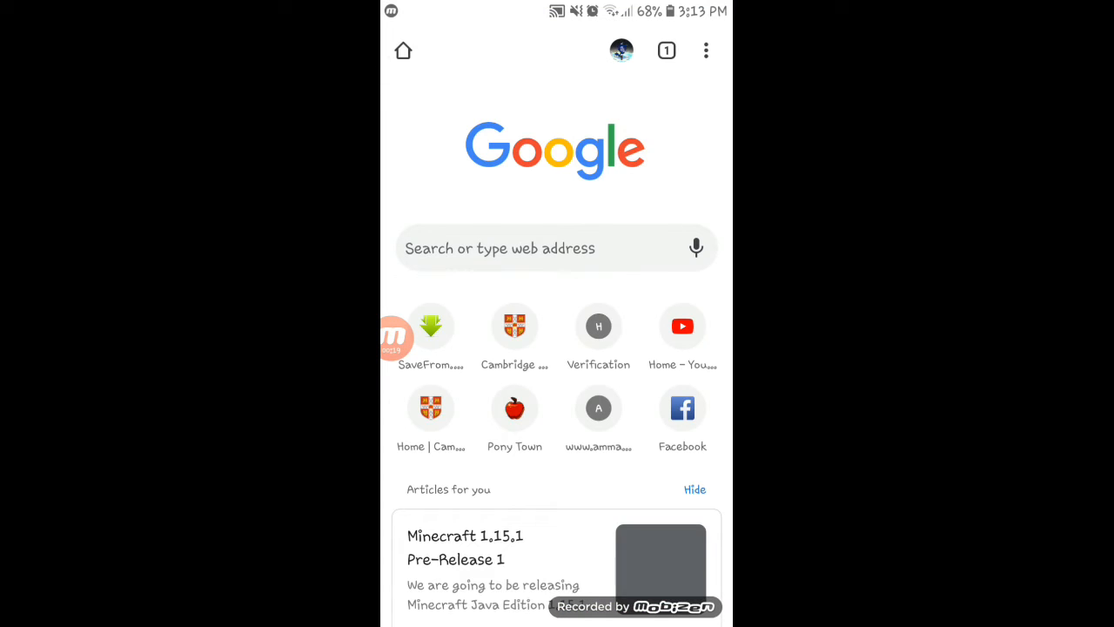
Step: Enter 'savefrom.c' in the address bar to look up the savefrom site
click(557, 247)
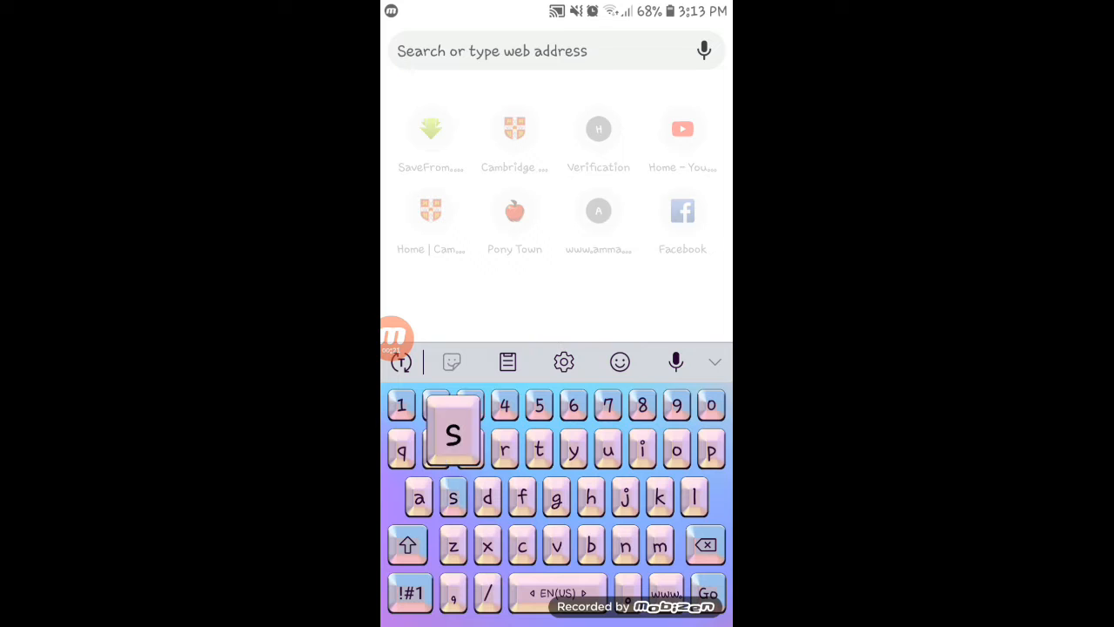
text(saveftom)
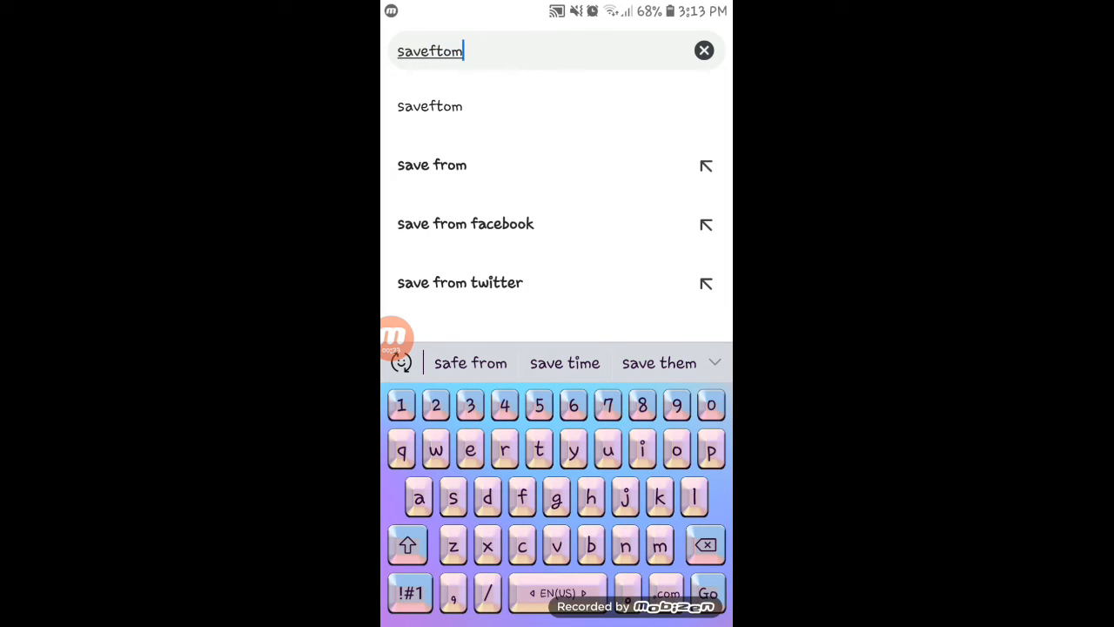
text(savefrom.c)
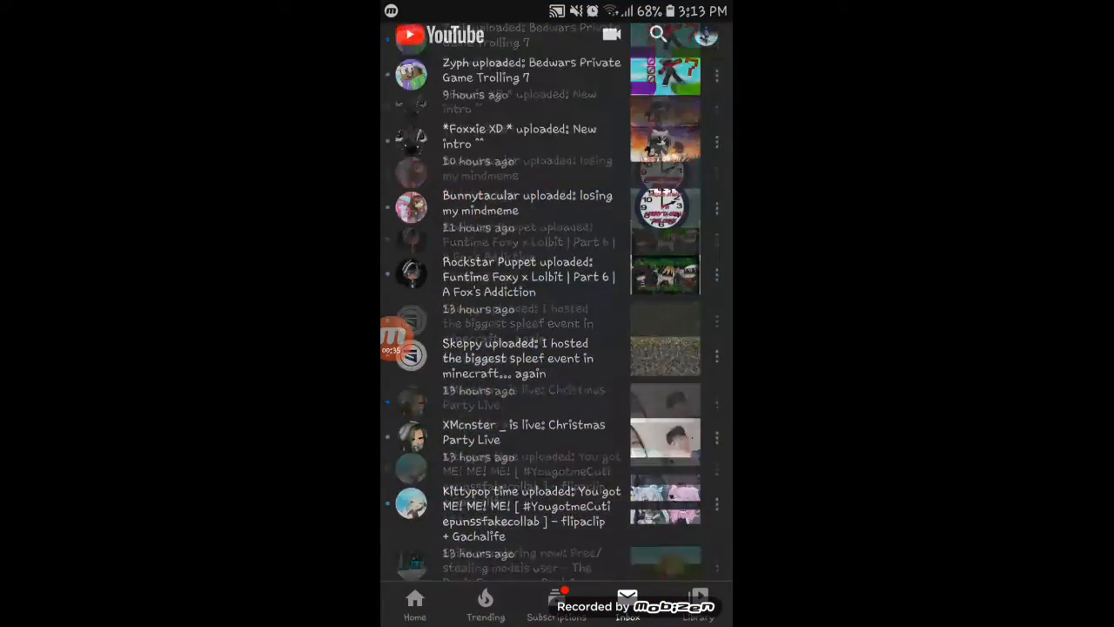
Step: Search 'plastic meme background' and share the Plastic meme free background video link to Chrome
click(658, 35)
text(plastic meme)
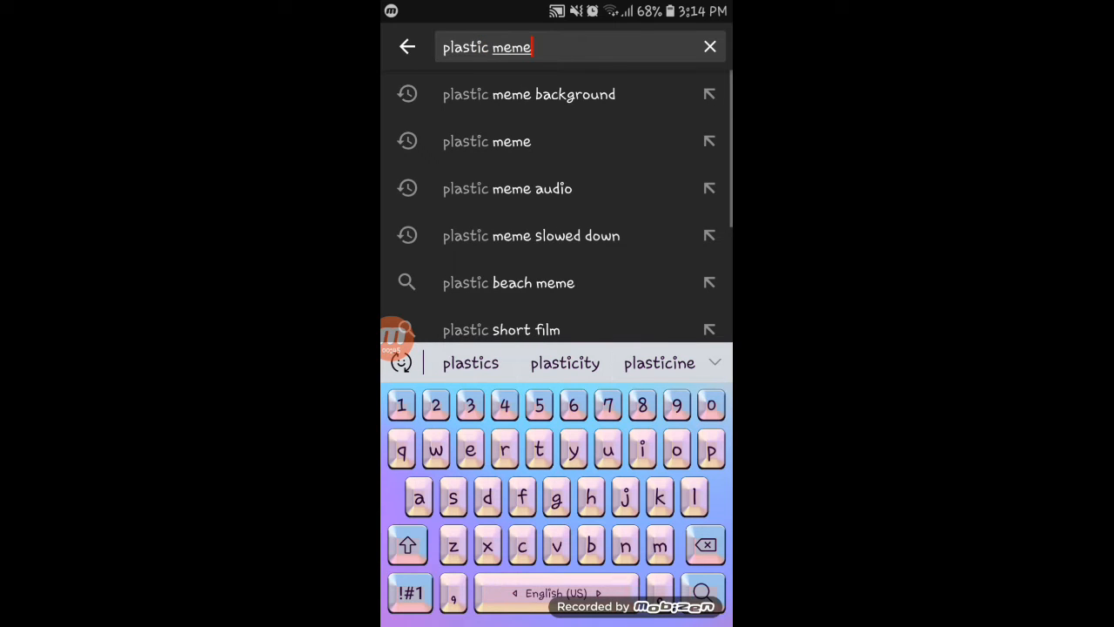
click(529, 94)
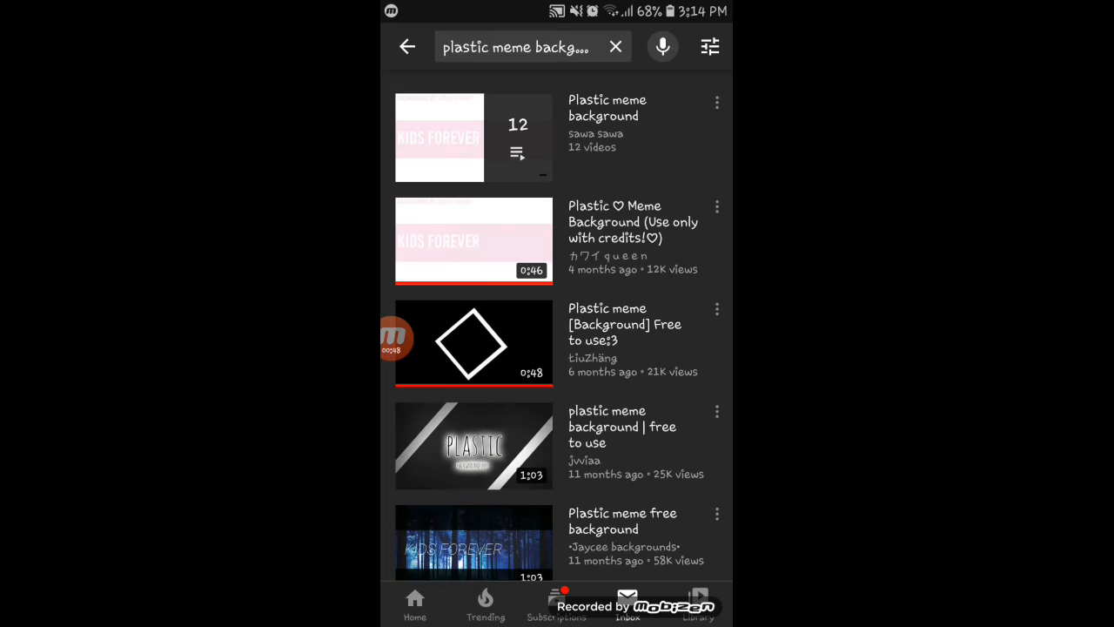
scroll(down, 3)
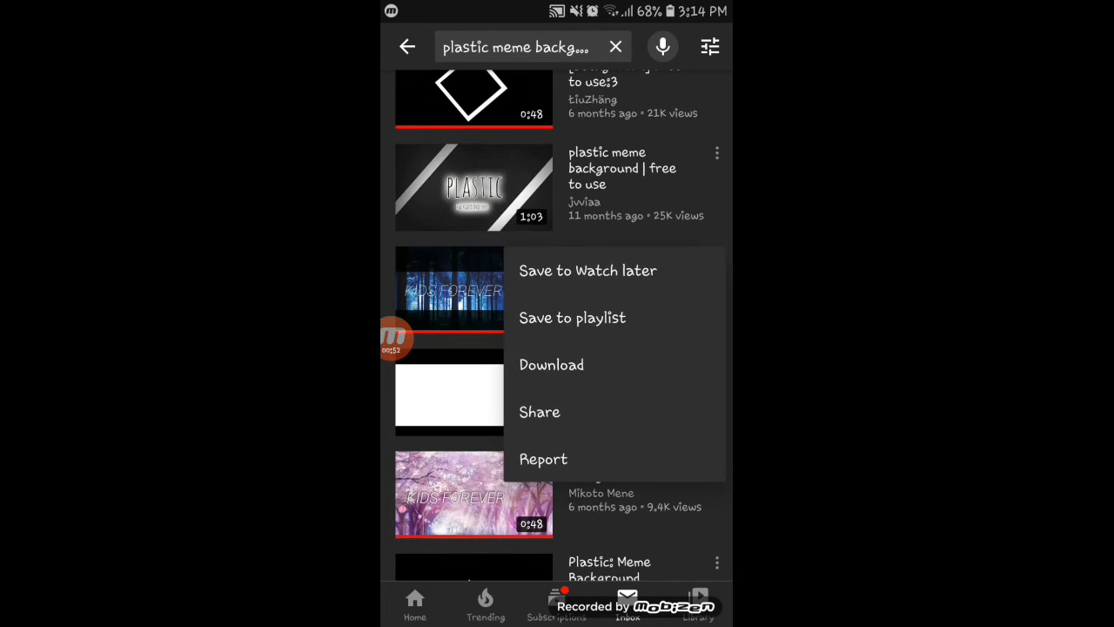
click(539, 411)
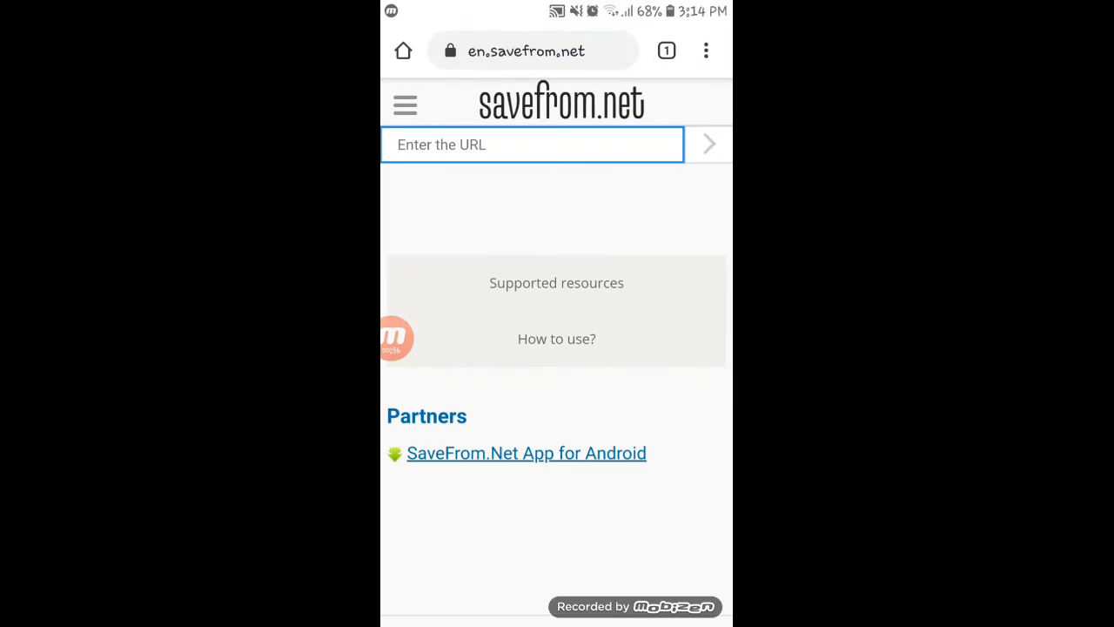
Step: Paste the video link into savefrom.net and download 'Plastic meme free background' as MP4 720
click(533, 144)
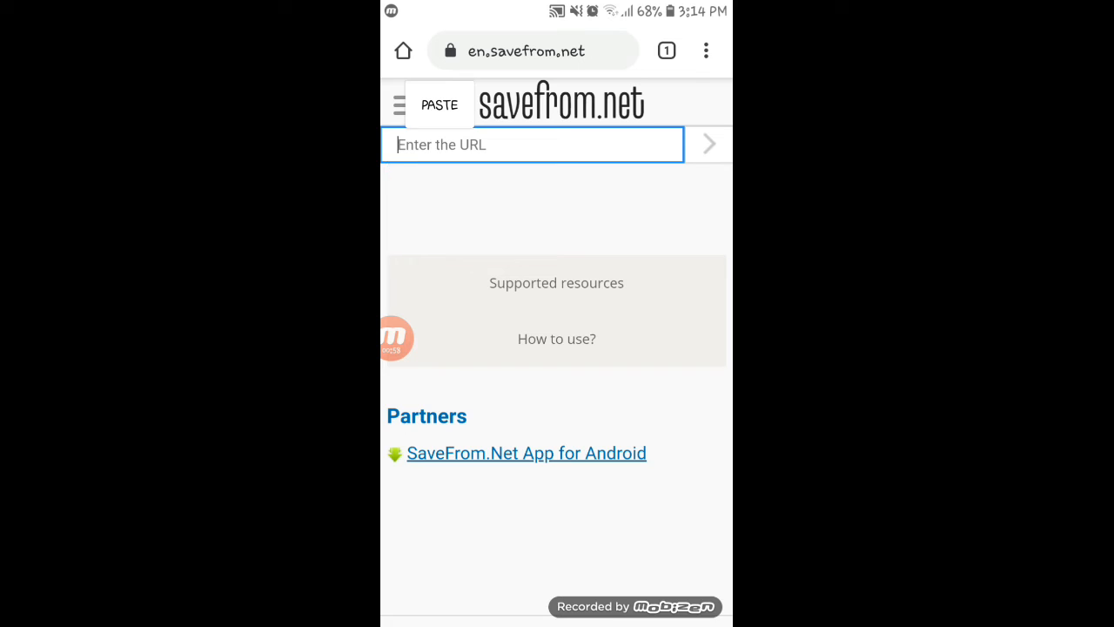
click(531, 144)
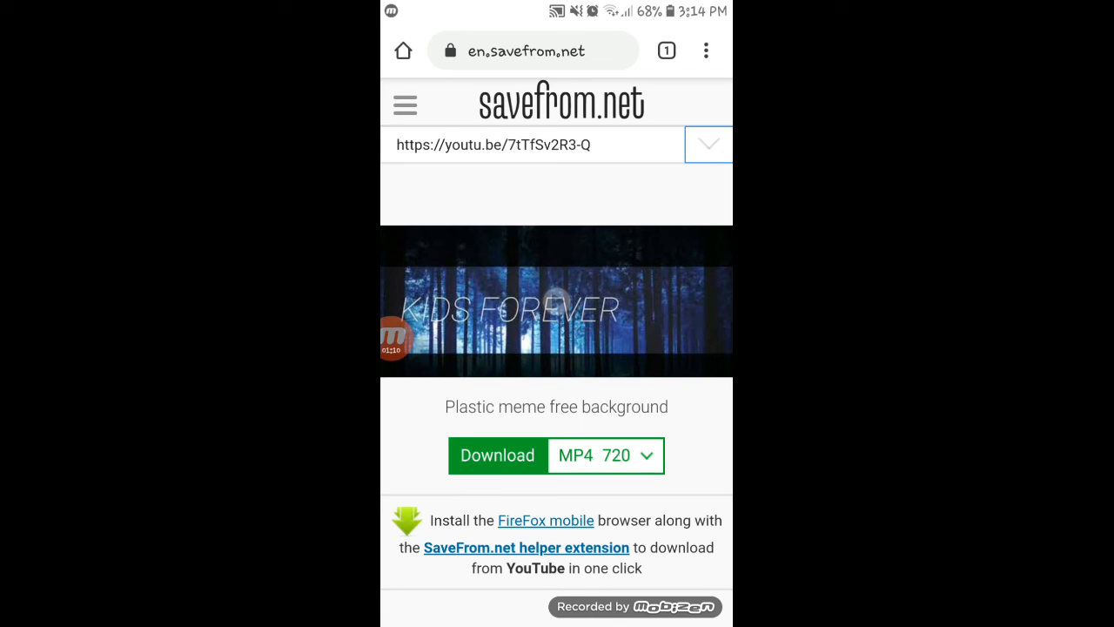
click(498, 456)
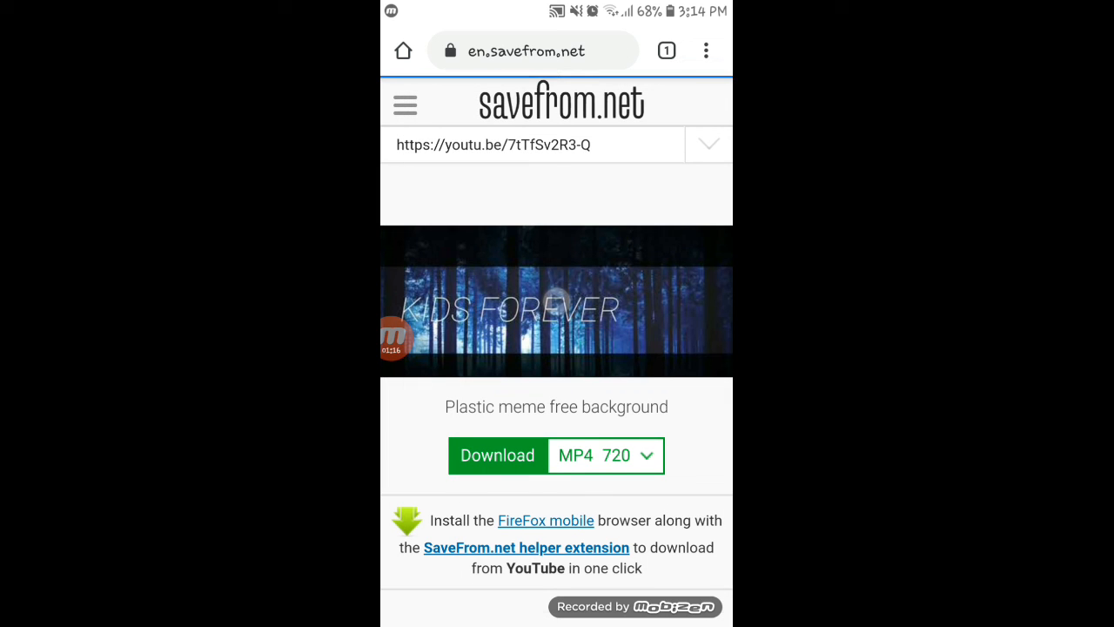
click(498, 456)
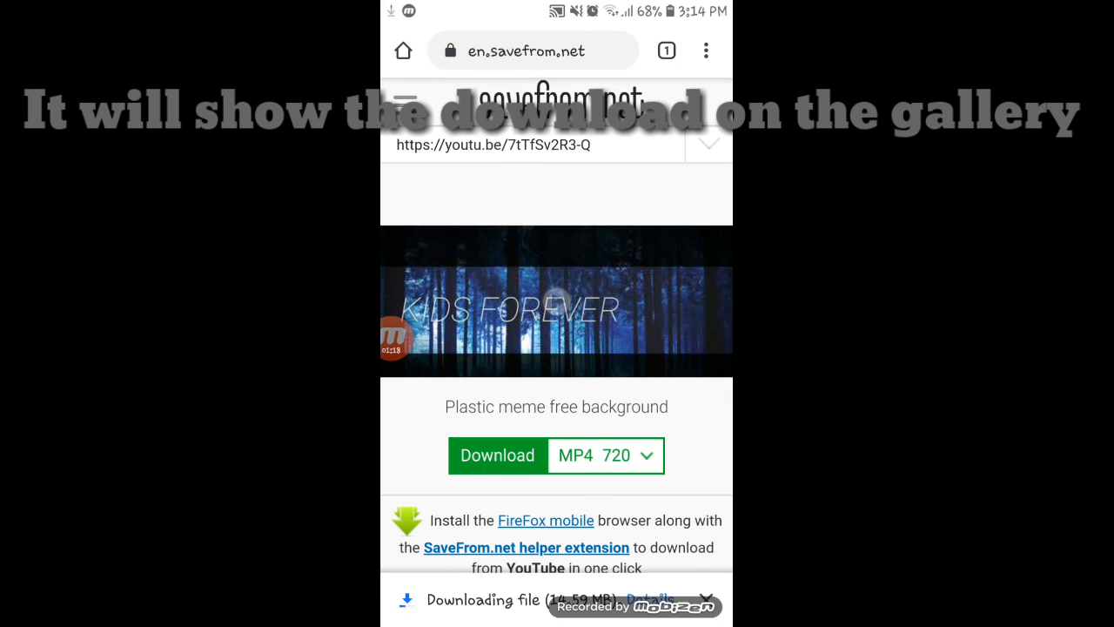